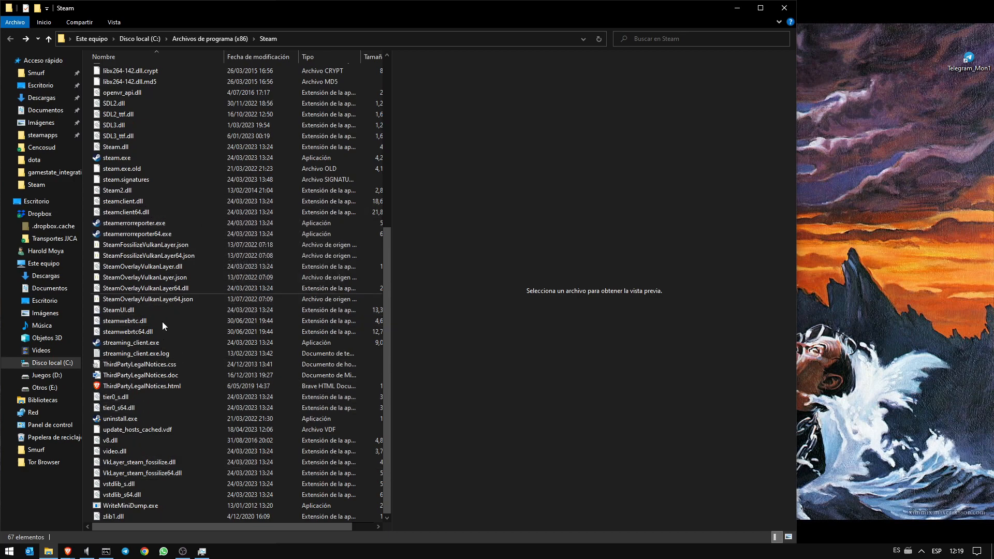
Browse the Steam folder, selecting files including SDL2.dll.
{"action": "left_click", "coordinate": [136, 429]}
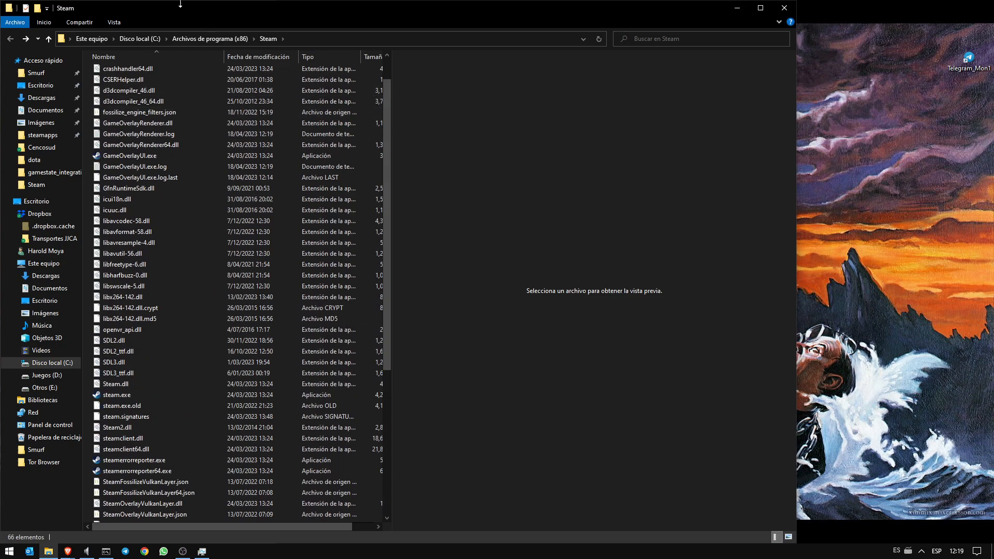
{"action": "scroll", "scroll_direction": "down", "scroll_amount": 3}
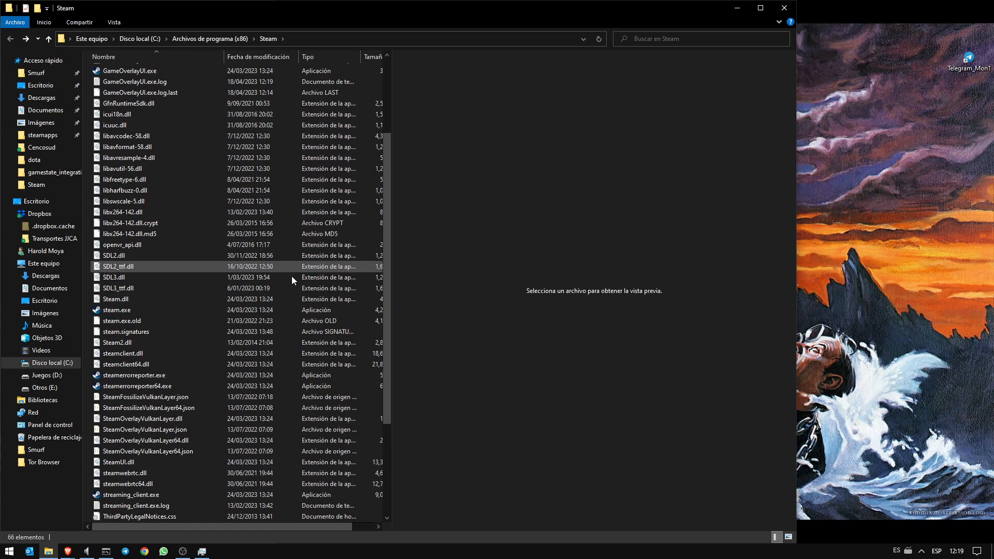
{"action": "left_click", "coordinate": [146, 342]}
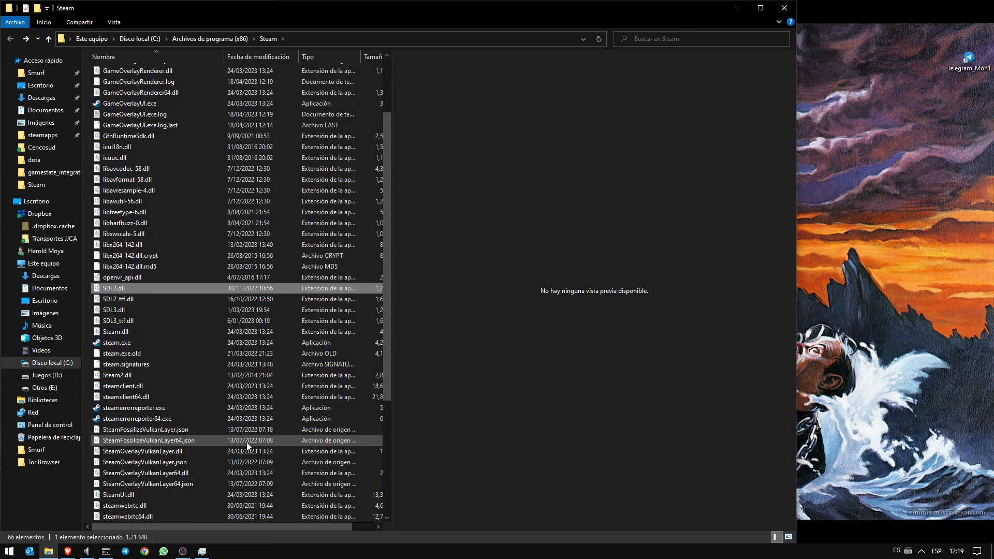
{"action": "scroll", "scroll_direction": "down", "scroll_amount": 3}
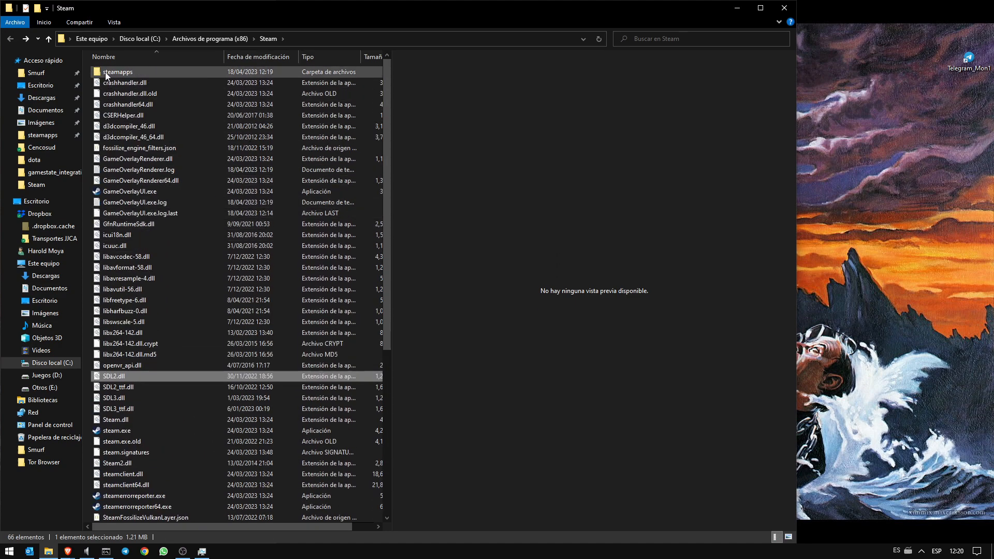
Go through steamapps > common > dota 2 beta > game > dota into the cfg folder.
{"action": "double_click", "coordinate": [117, 72]}
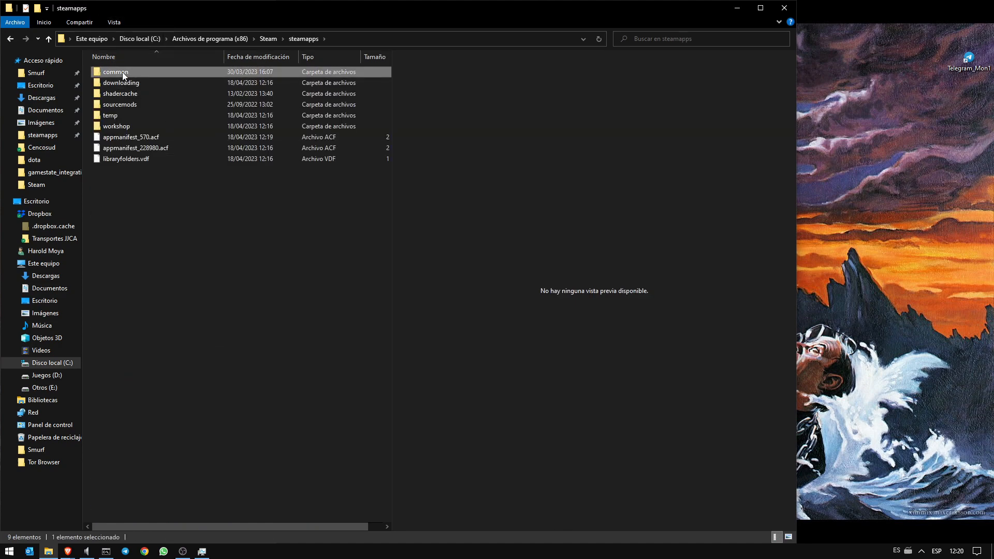
{"action": "double_click", "coordinate": [115, 71]}
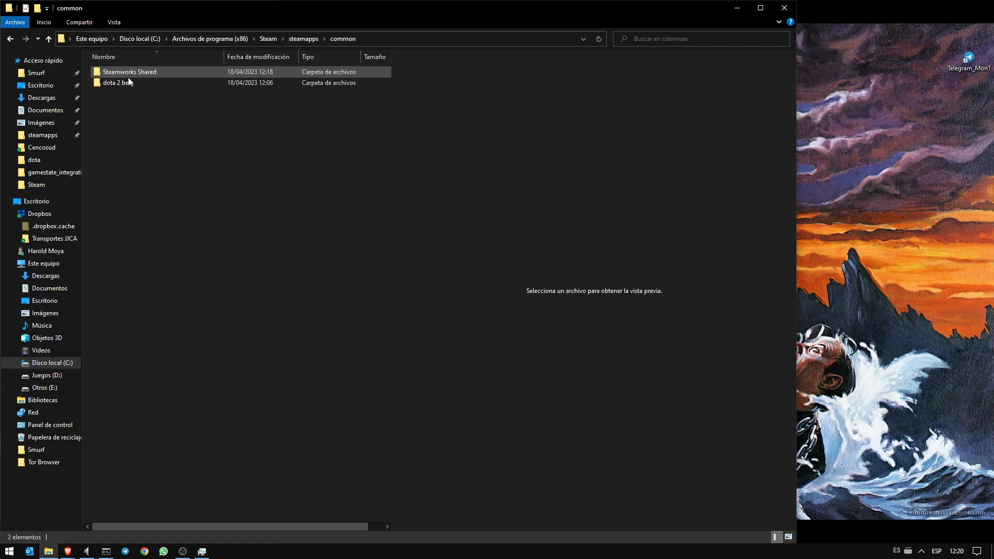
{"action": "double_click", "coordinate": [115, 82]}
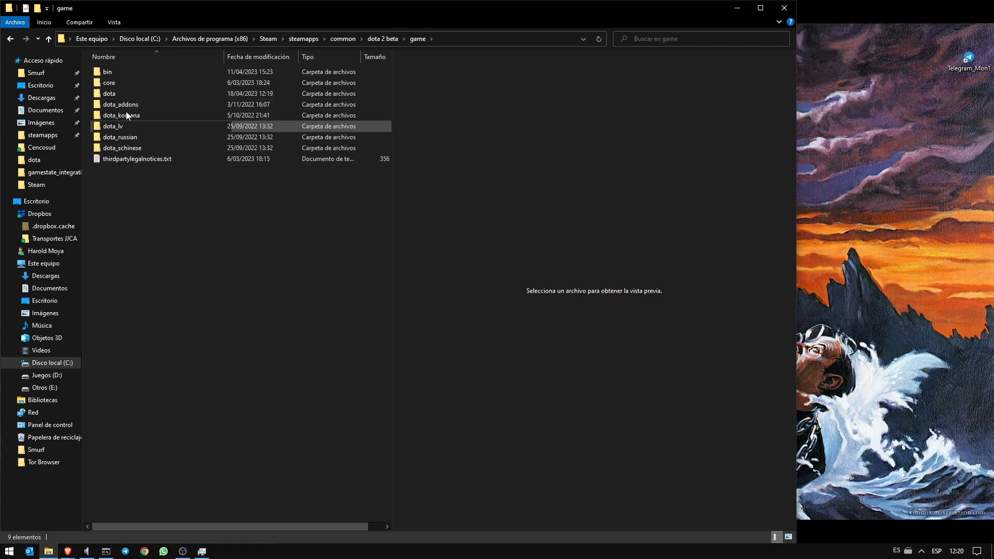
{"action": "double_click", "coordinate": [109, 93]}
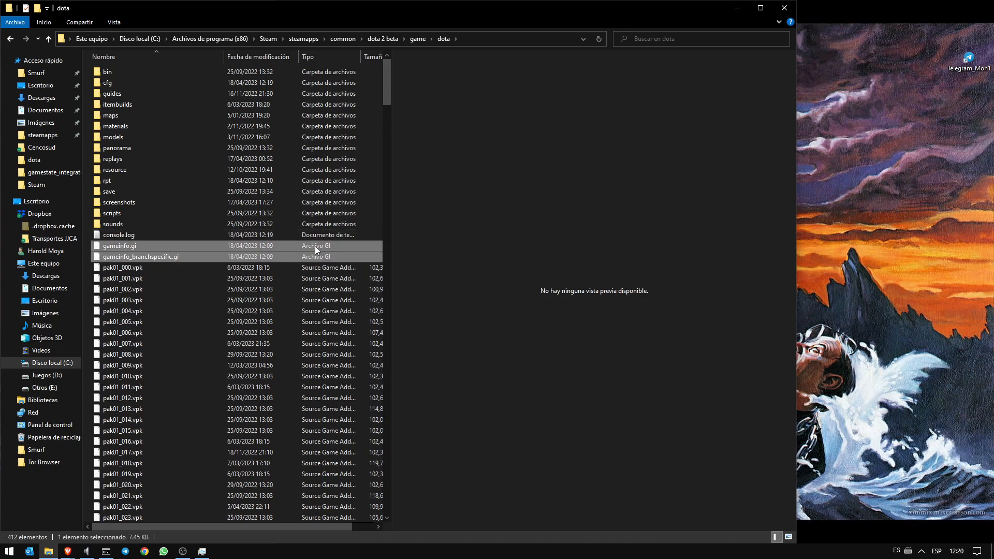
{"action": "scroll", "scroll_direction": "down", "scroll_amount": 3}
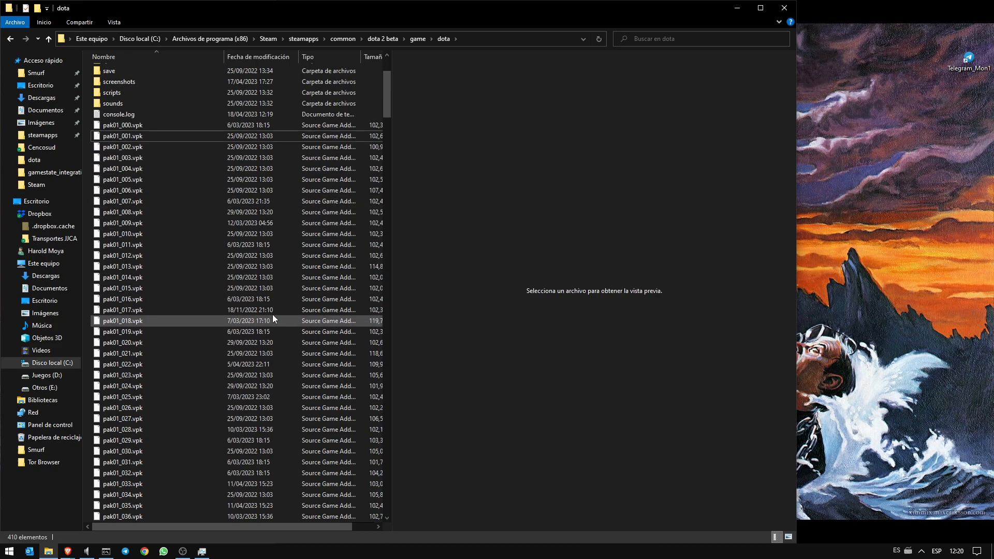
{"action": "scroll", "scroll_direction": "down", "scroll_amount": 3}
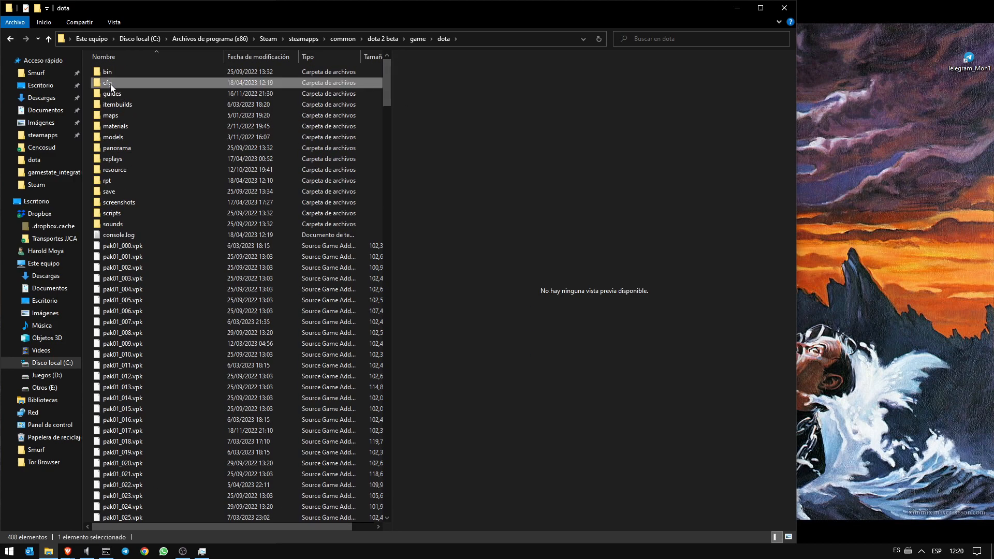
{"action": "double_click", "coordinate": [108, 82]}
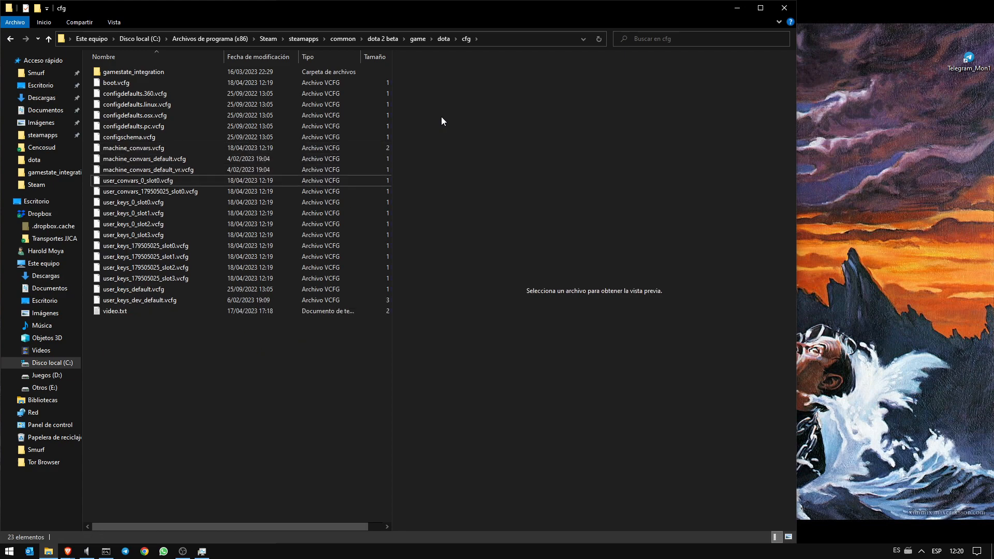
{"action": "left_click", "coordinate": [158, 278]}
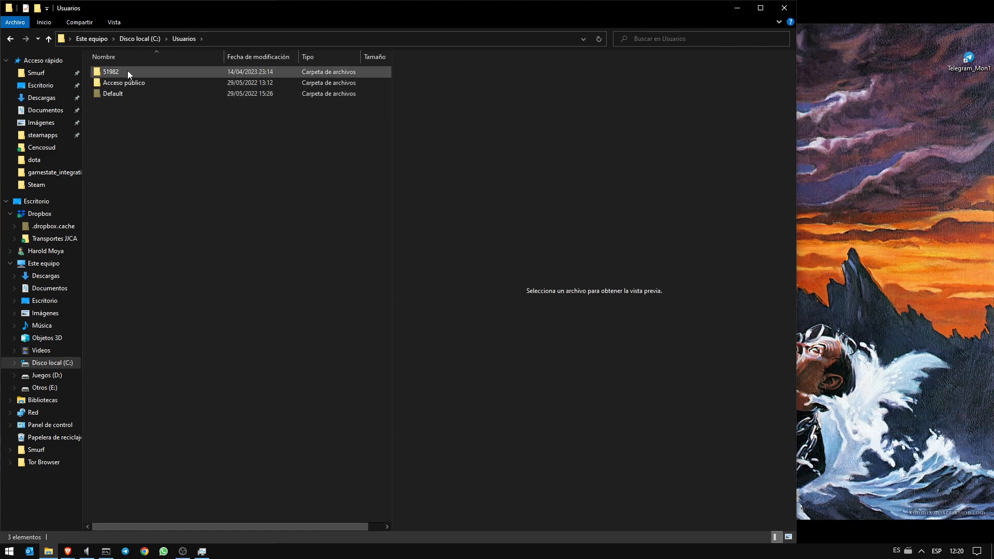
Open the user's profile folder, then AppData > Local.
{"action": "double_click", "coordinate": [110, 72]}
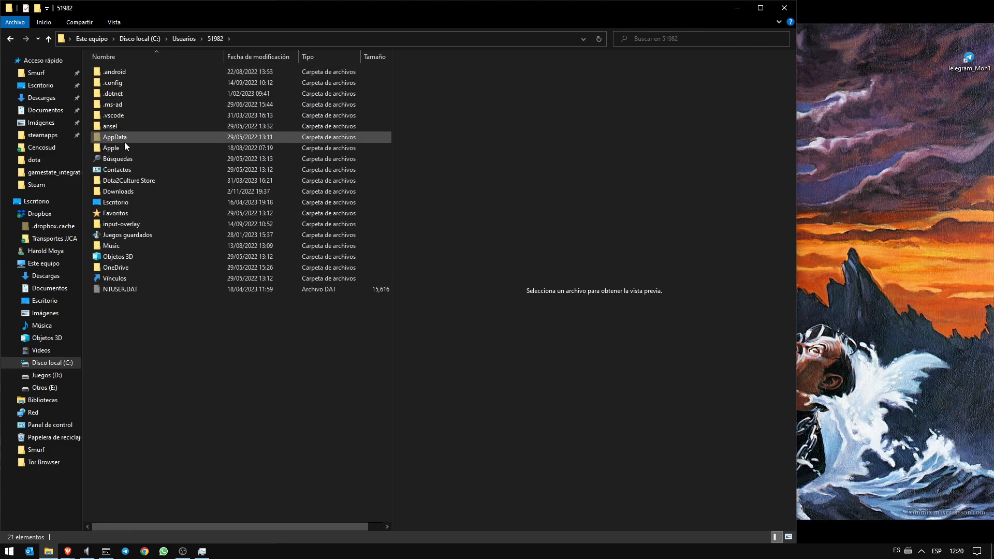
{"action": "double_click", "coordinate": [114, 137]}
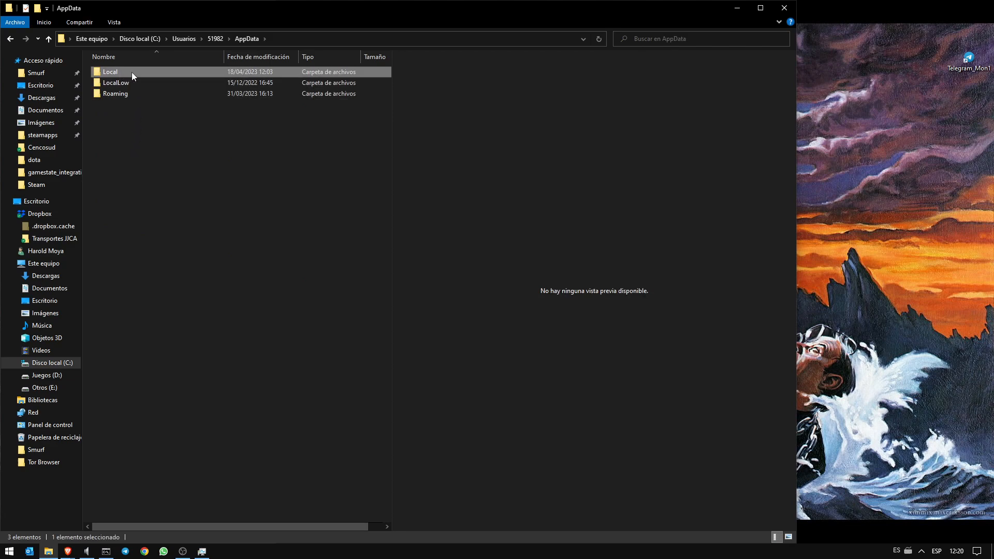
{"action": "double_click", "coordinate": [110, 71]}
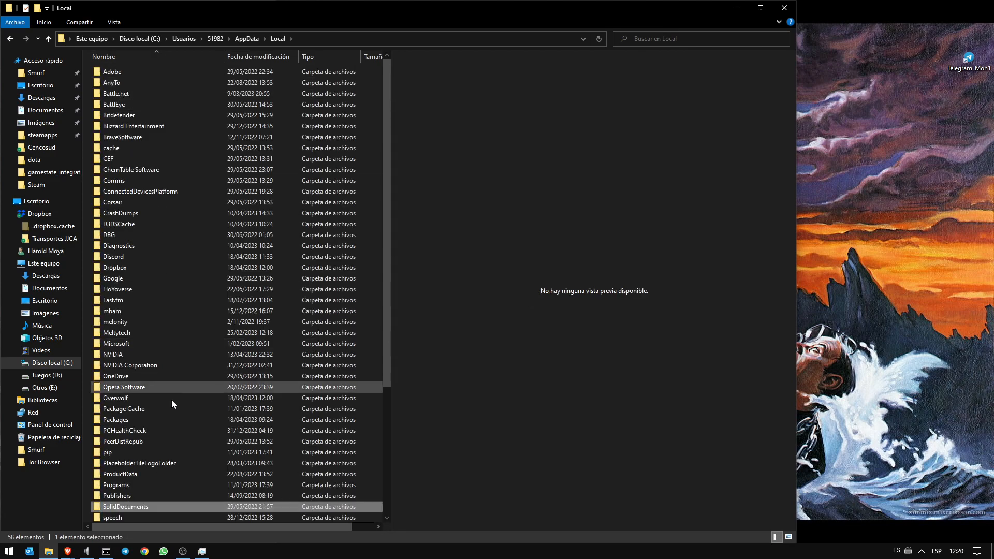
{"action": "scroll", "scroll_direction": "down", "scroll_amount": 3}
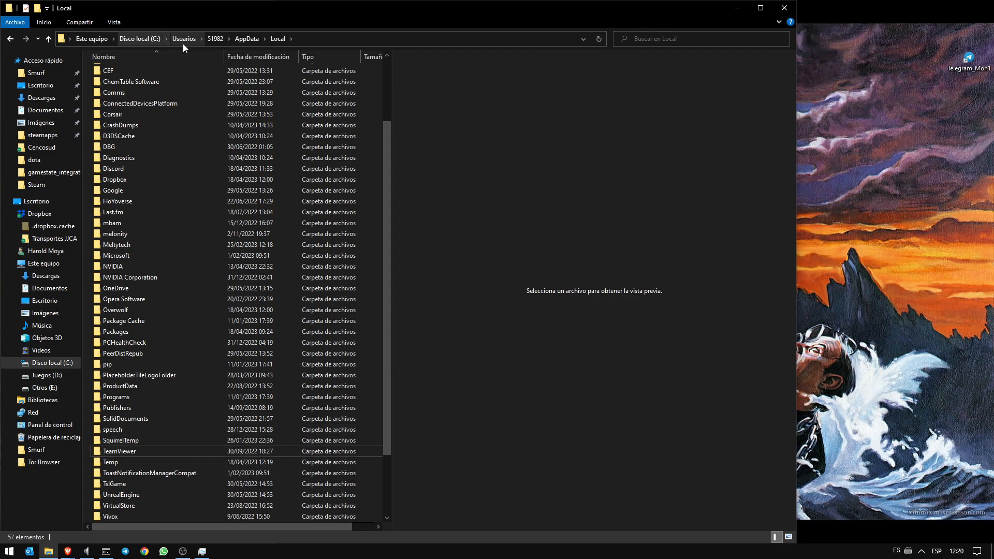
{"action": "mouse_move", "coordinate": [785, 8]}
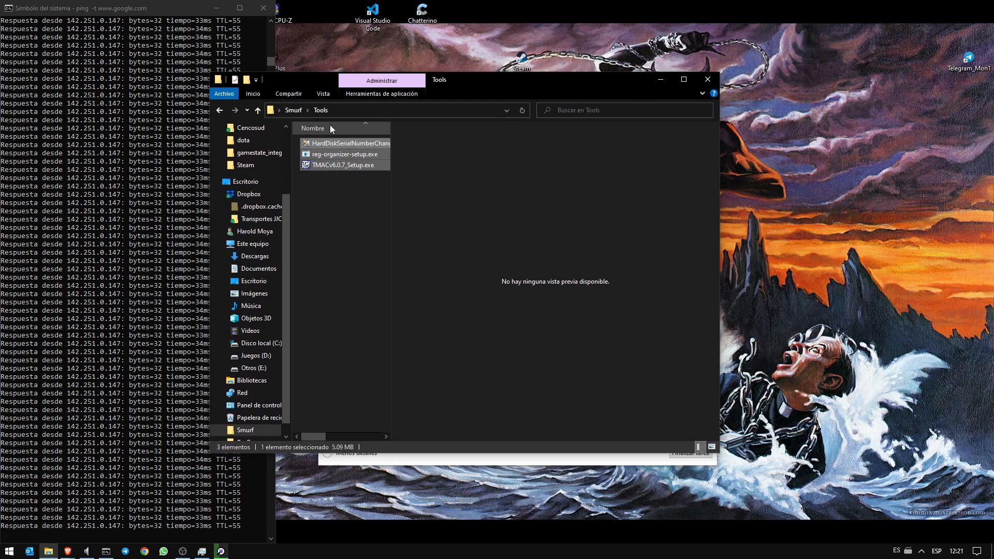
Deselect the three tool files and select reg-organizer-setup.exe in the Tools folder.
{"action": "left_click", "coordinate": [410, 193]}
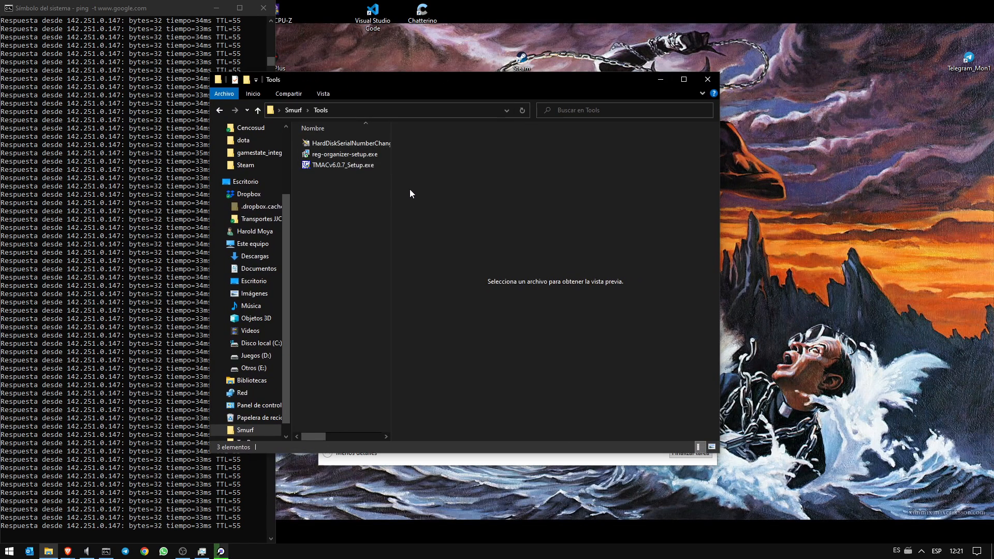
{"action": "mouse_move", "coordinate": [328, 143]}
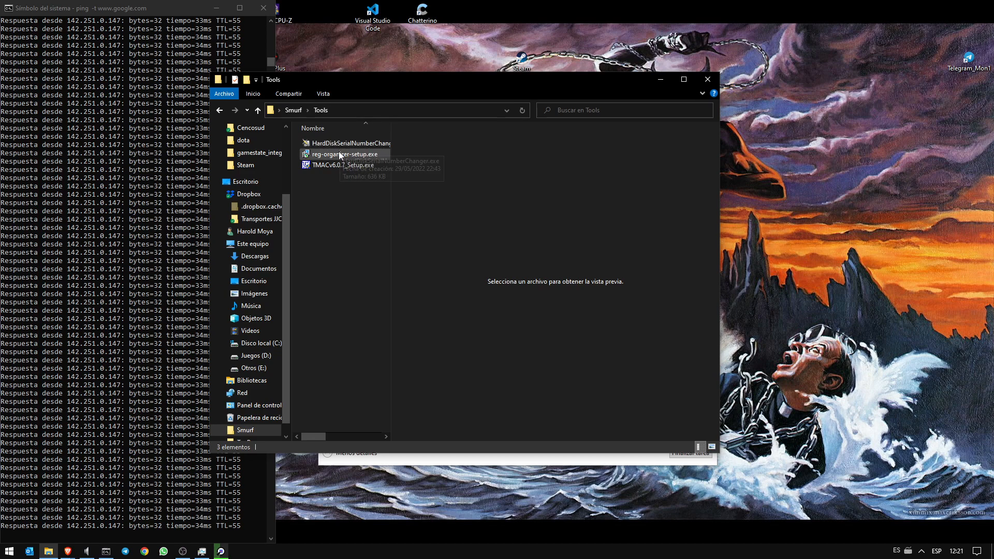
{"action": "left_click", "coordinate": [344, 154]}
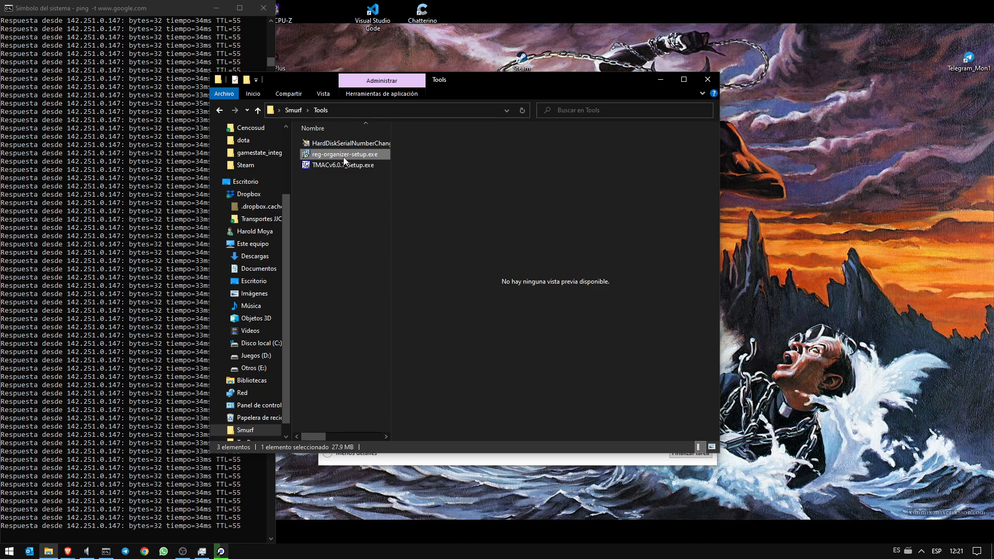
{"action": "mouse_move", "coordinate": [398, 178]}
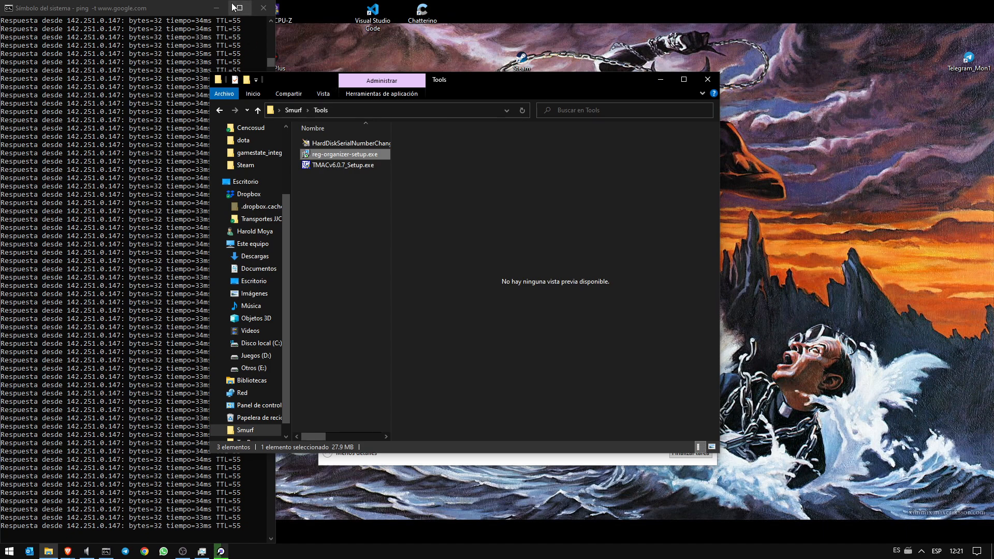
{"action": "left_click", "coordinate": [342, 165]}
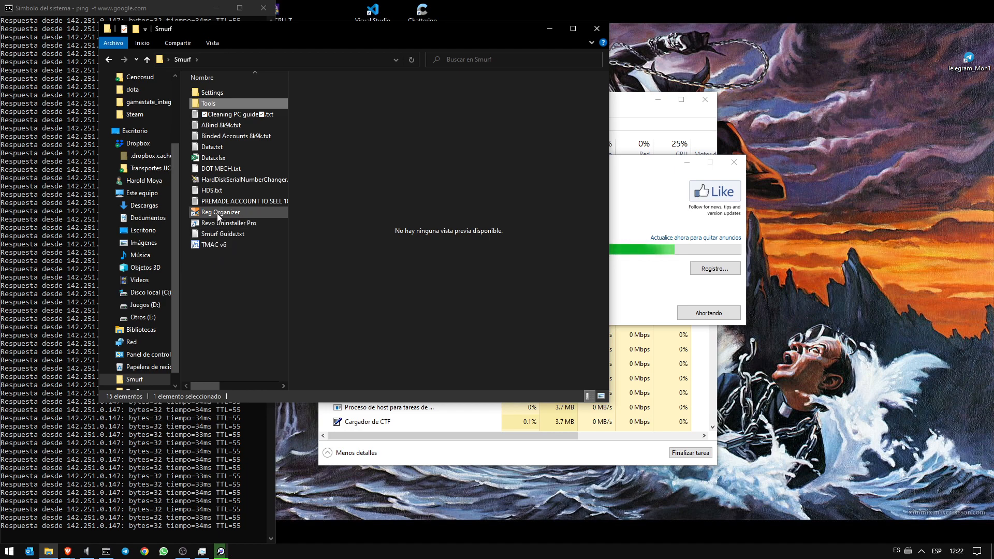
Launch Reg Organizer, continue with the trial version, and open Registry Editor.
{"action": "right_click", "coordinate": [219, 211]}
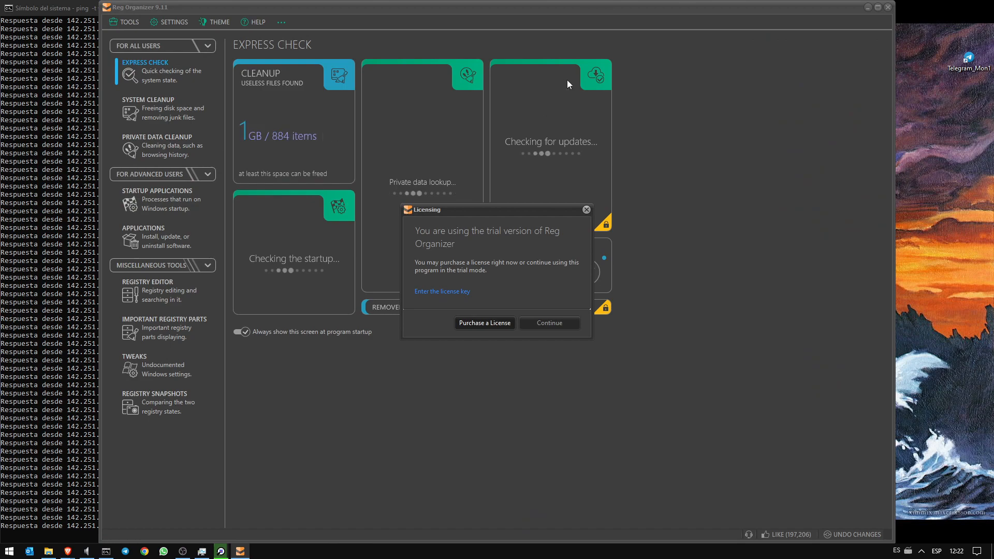
{"action": "left_click", "coordinate": [548, 323]}
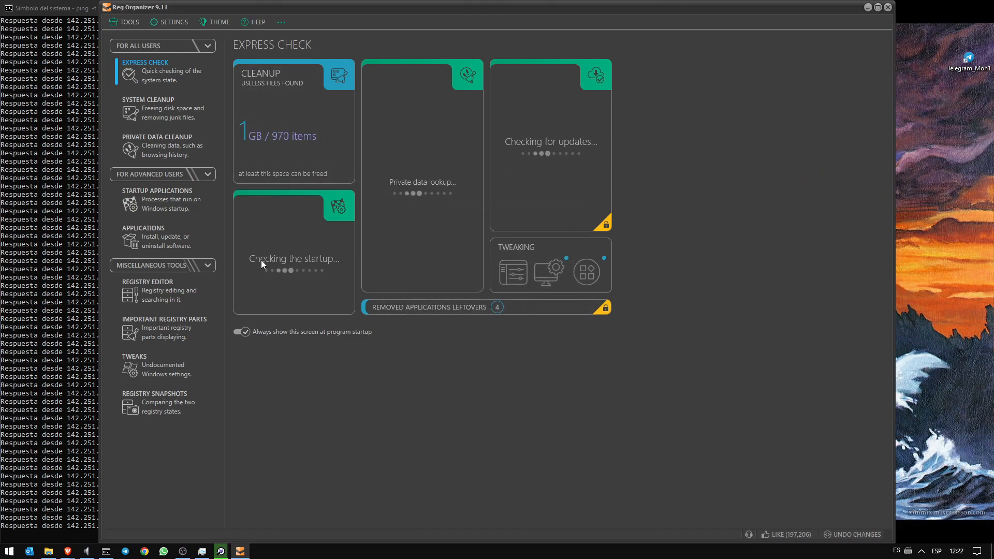
{"action": "left_click", "coordinate": [147, 282]}
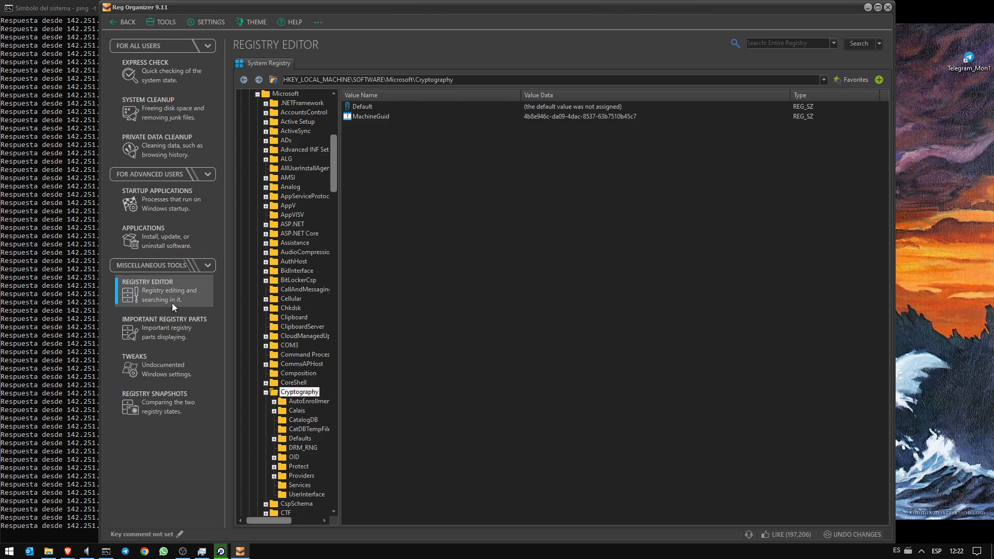
Search the registry for 'steam', check all 135 results, then enter 'valve' as the next search.
{"action": "left_click", "coordinate": [860, 43]}
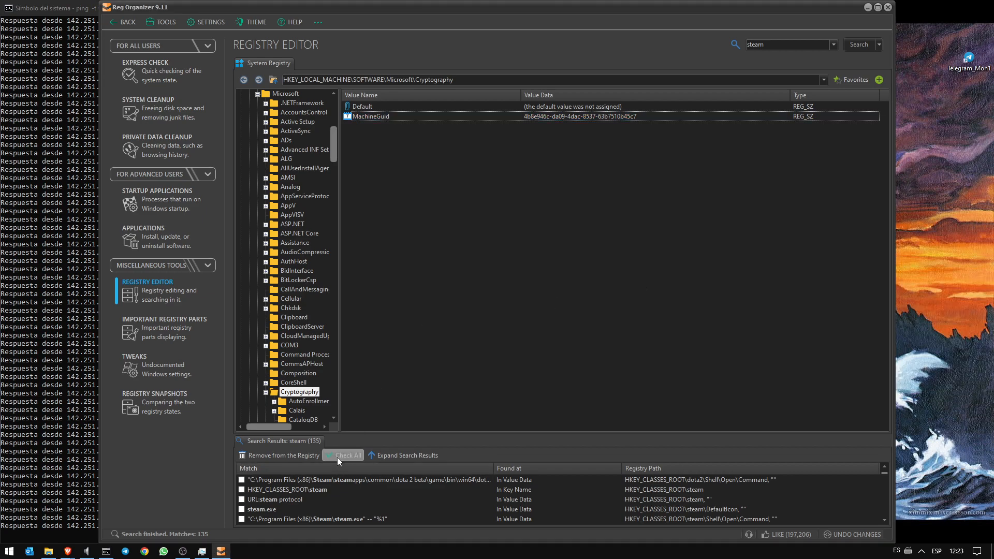
{"action": "left_click", "coordinate": [346, 455]}
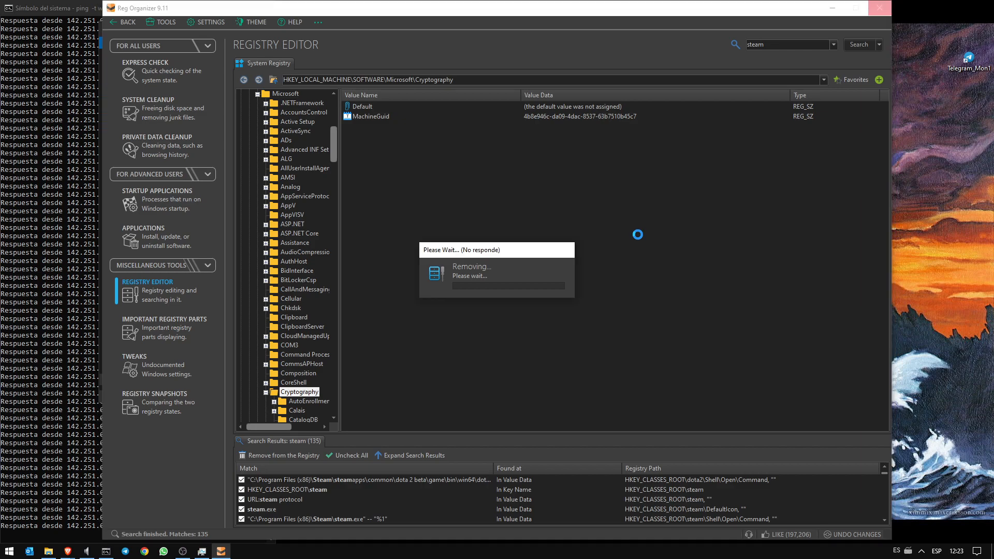
{"action": "type", "text": "valve"}
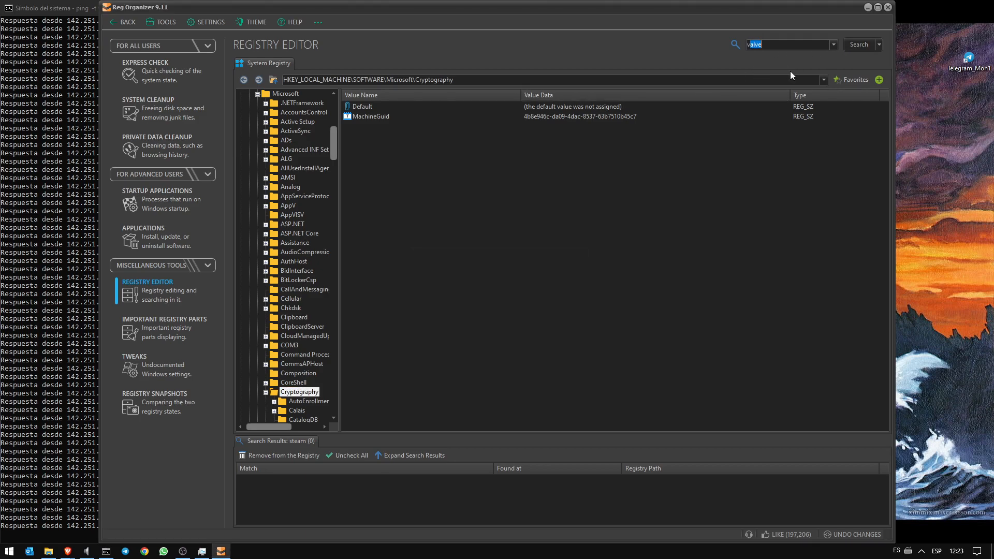
Run the 'valve' registry search and check all 16 'dota' results.
{"action": "left_click", "coordinate": [861, 44]}
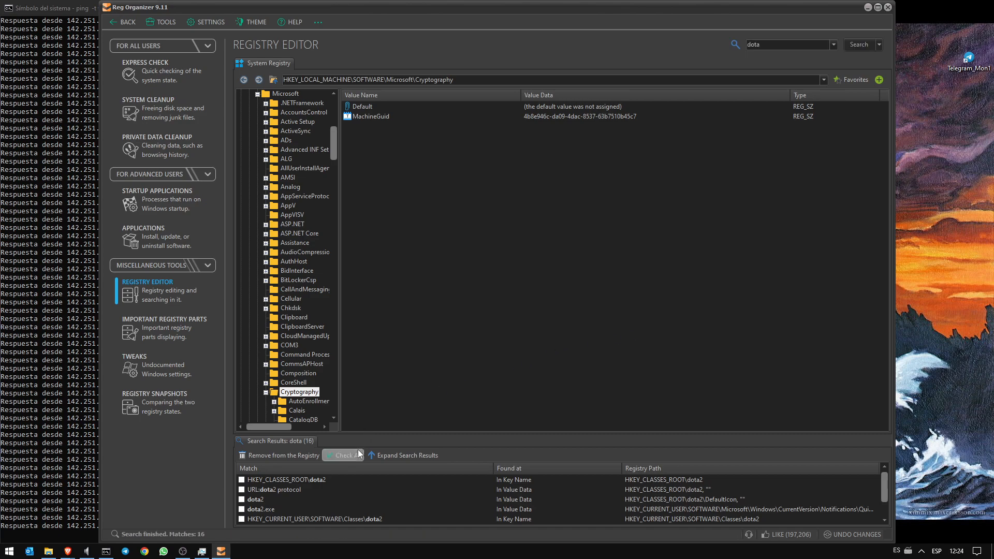
{"action": "left_click", "coordinate": [282, 455]}
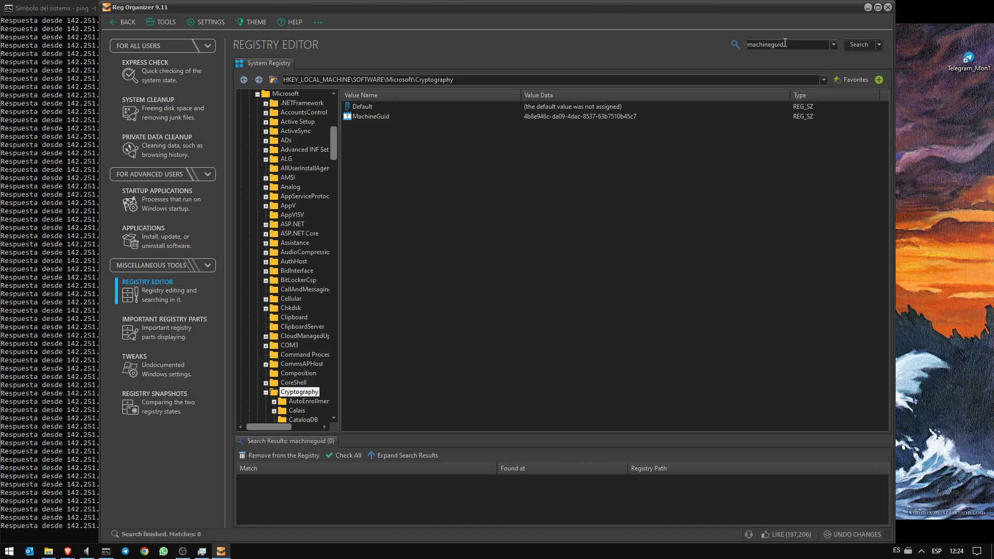
Run the registry search for 'machineguid'.
{"action": "left_click", "coordinate": [860, 44]}
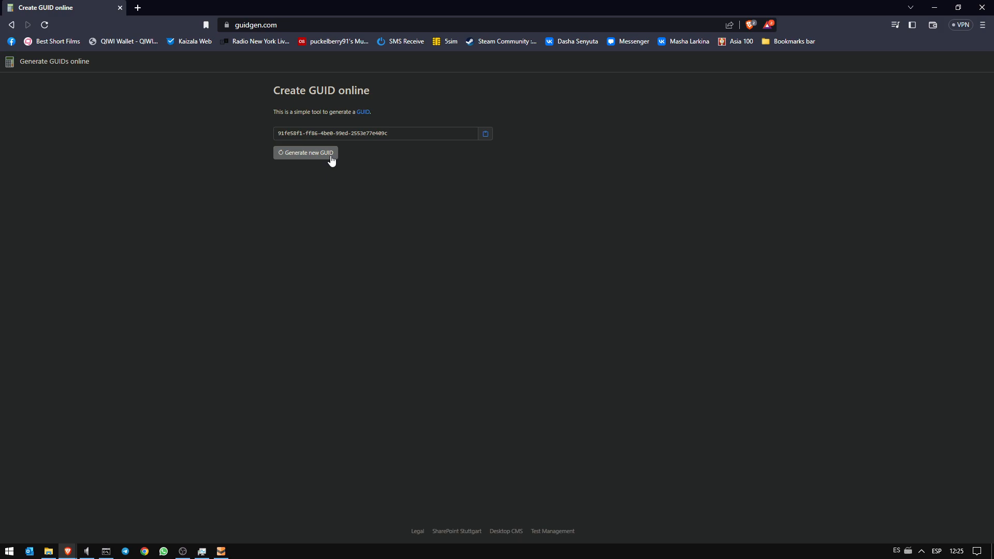
Generate a new GUID on guidgen.com.
{"action": "left_click", "coordinate": [306, 153]}
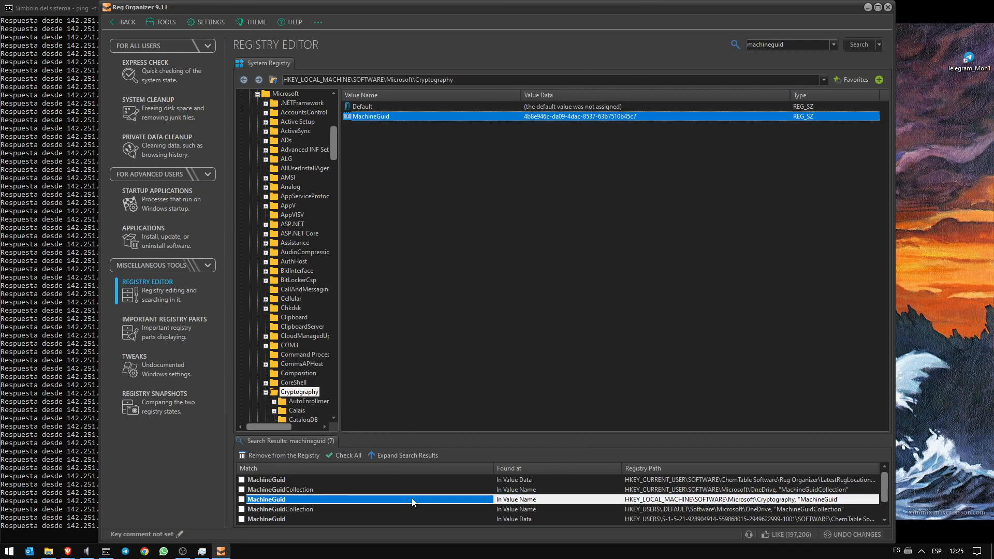
{"action": "mouse_move", "coordinate": [670, 322]}
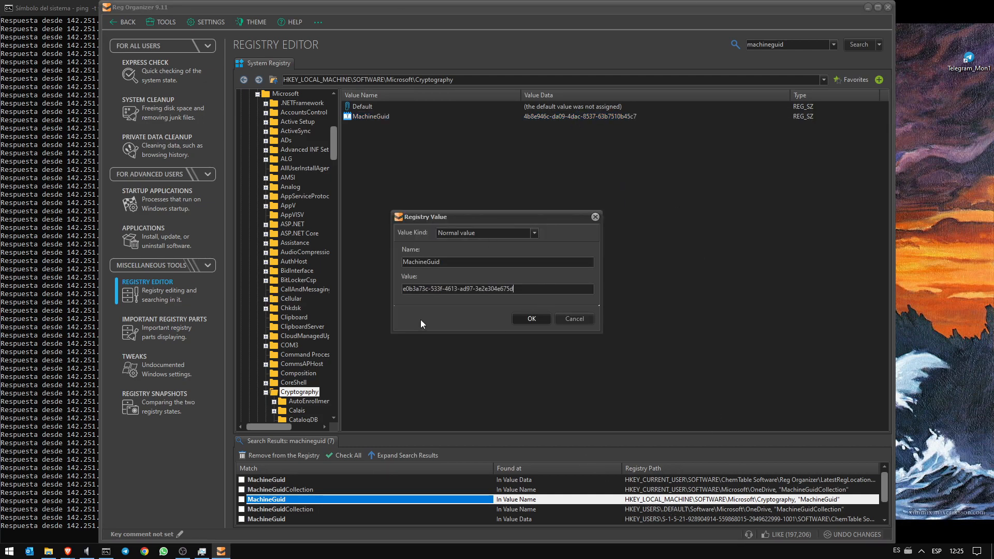
Edit the MachineGuid value to e0b3a73c-533f-4613-ad97-3e2e304e675d and save it.
{"action": "double_click", "coordinate": [443, 289]}
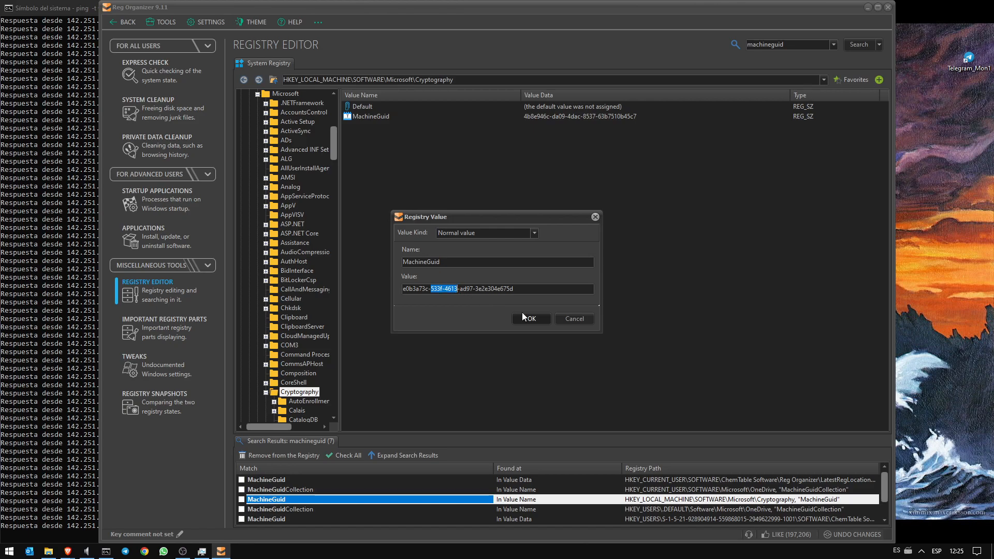
{"action": "left_click", "coordinate": [531, 318]}
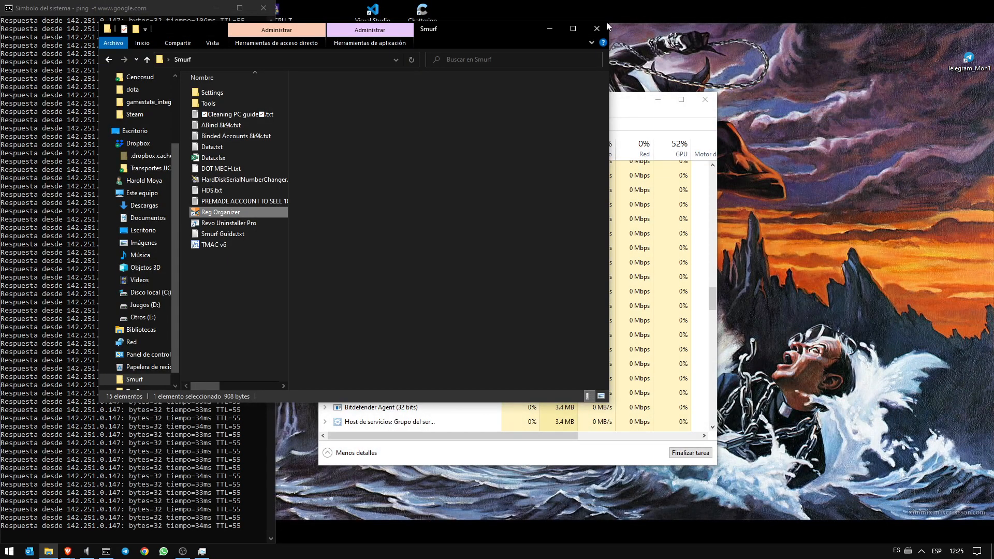
{"action": "right_click", "coordinate": [220, 212]}
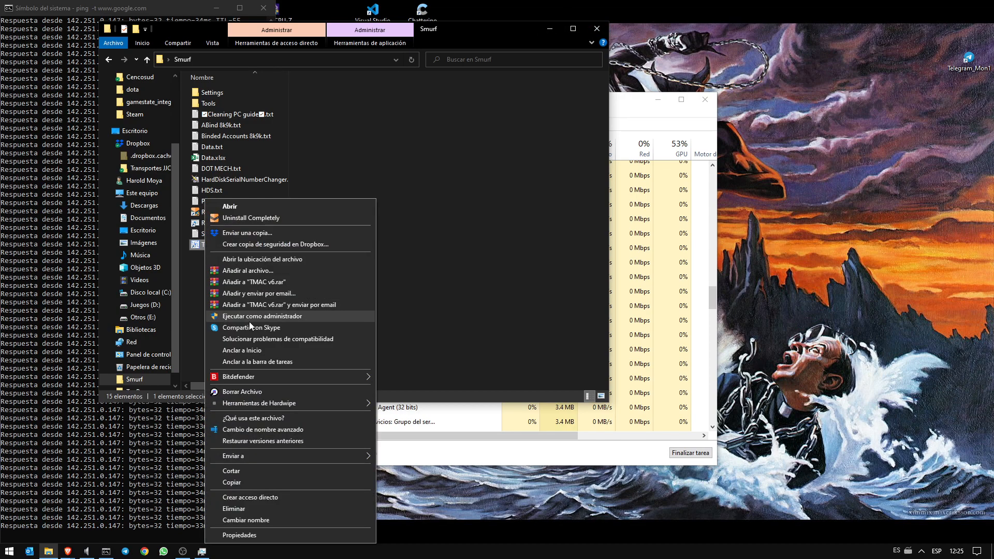
{"action": "left_click", "coordinate": [262, 316]}
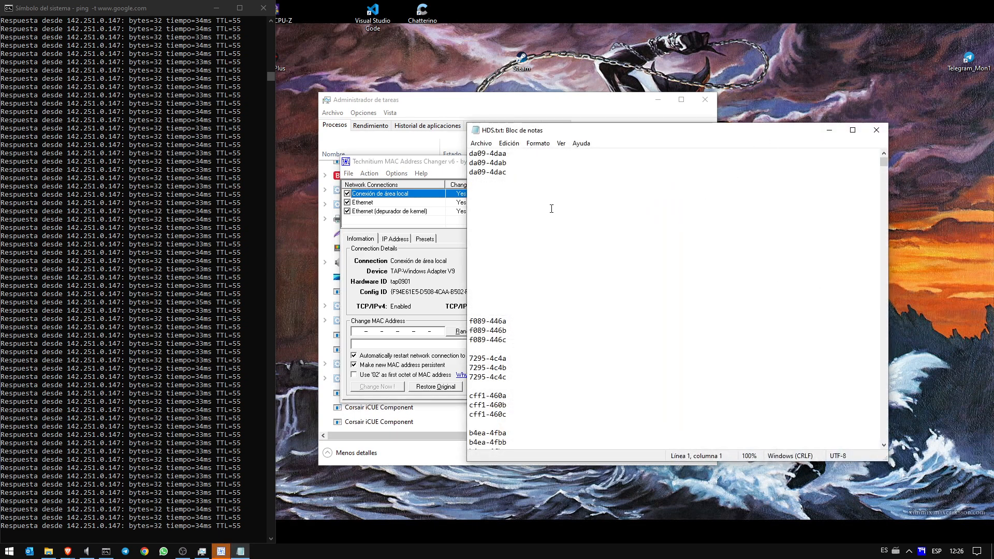
{"action": "type", "text": "533f-461a"}
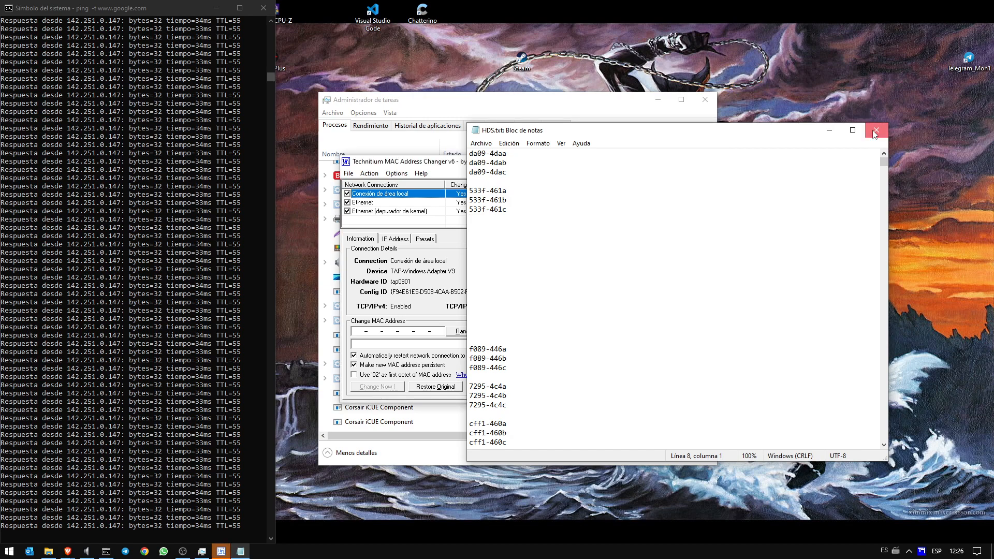
{"action": "left_click", "coordinate": [876, 130]}
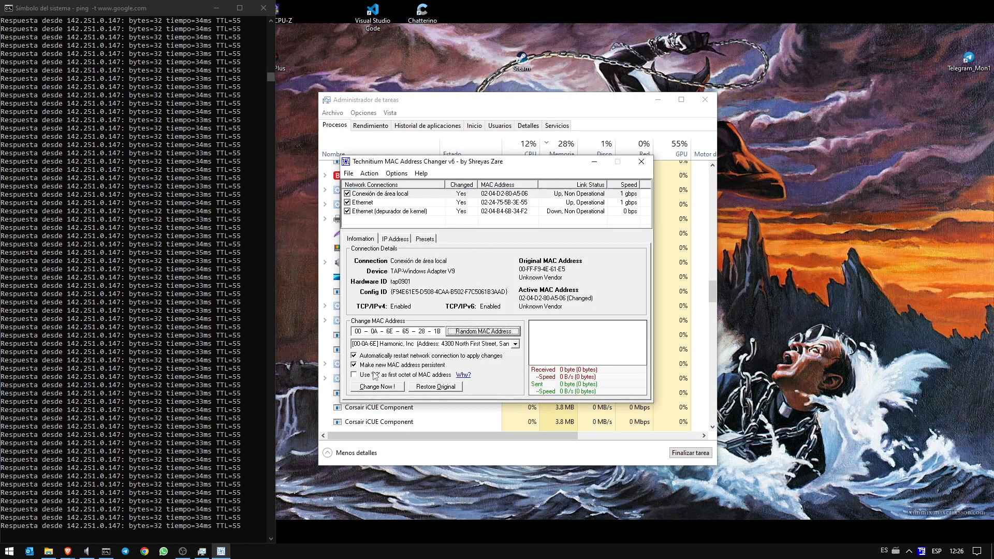
Give the Ethernet and kernel debug connections random MAC addresses starting with 02.
{"action": "left_click", "coordinate": [354, 375]}
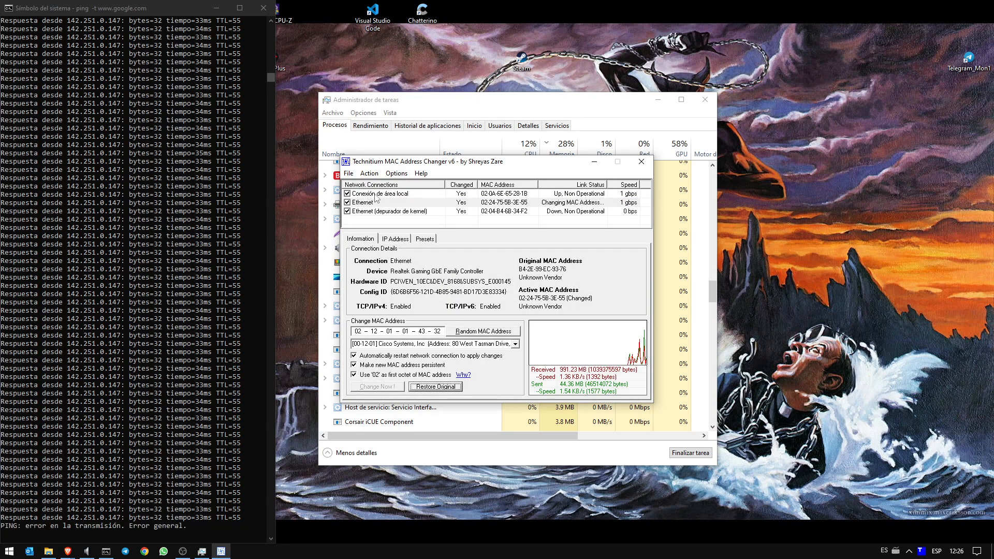
{"action": "left_click", "coordinate": [375, 387]}
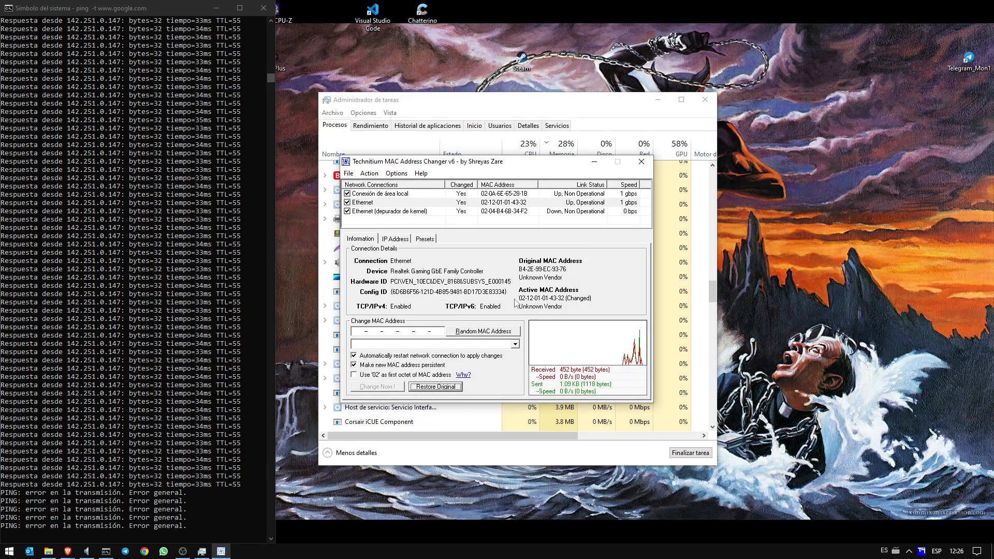
{"action": "left_click", "coordinate": [482, 331]}
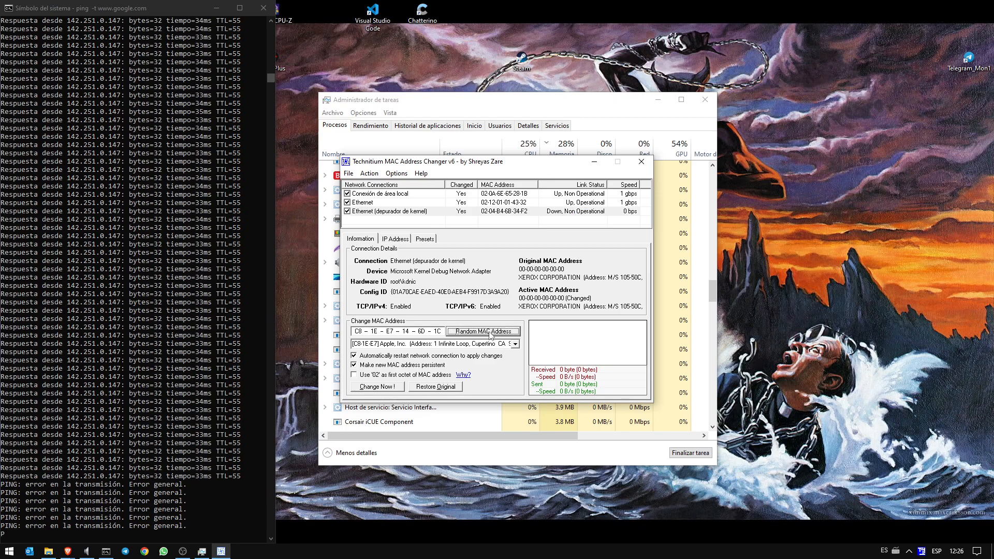
{"action": "left_click", "coordinate": [375, 386]}
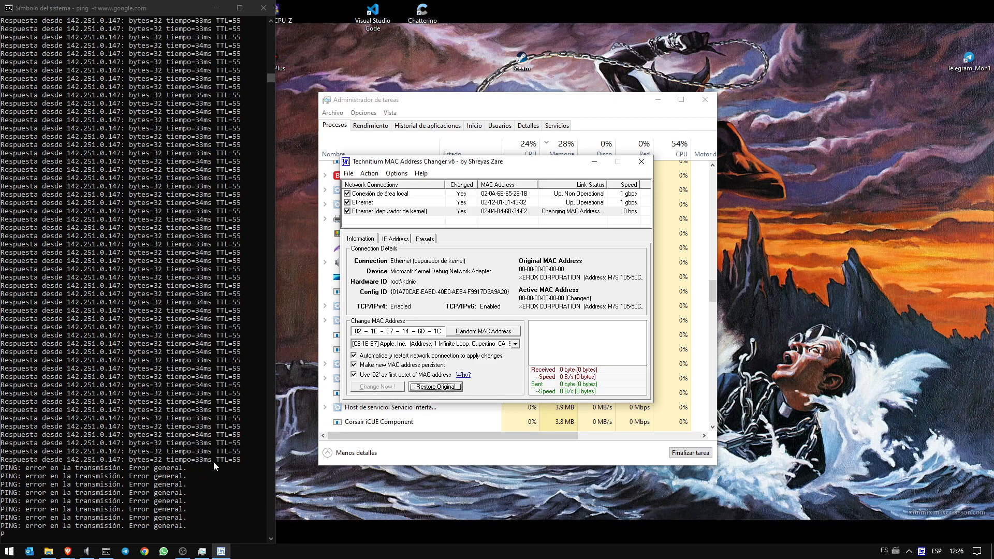
{"action": "left_click", "coordinate": [375, 387]}
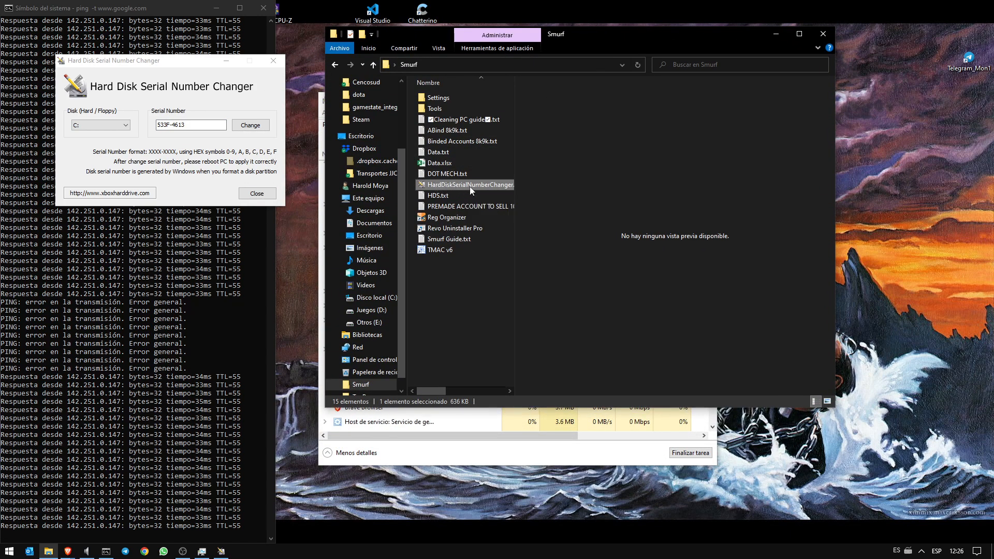
Open the HDS.txt notes and pick out serial 533F-461A.
{"action": "right_click", "coordinate": [471, 184]}
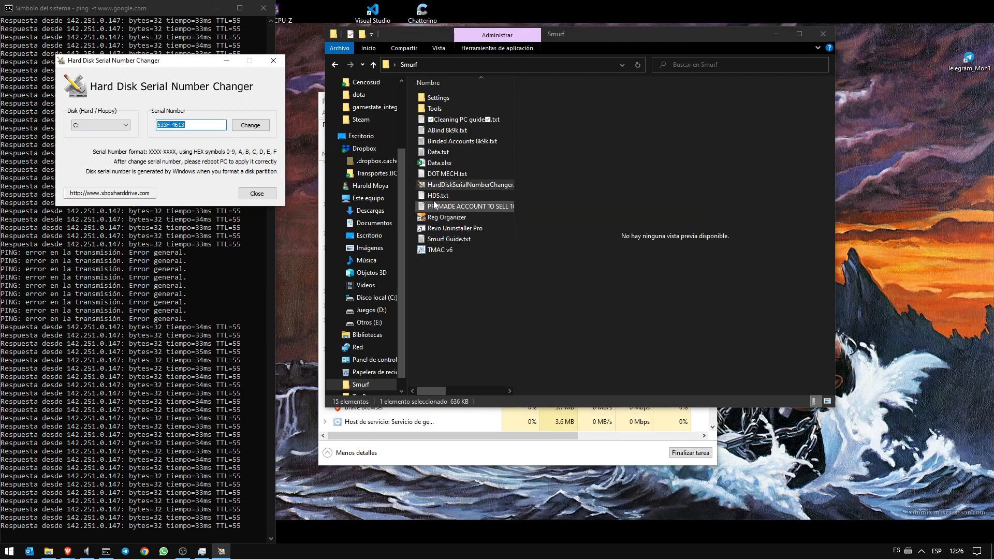
{"action": "double_click", "coordinate": [436, 195]}
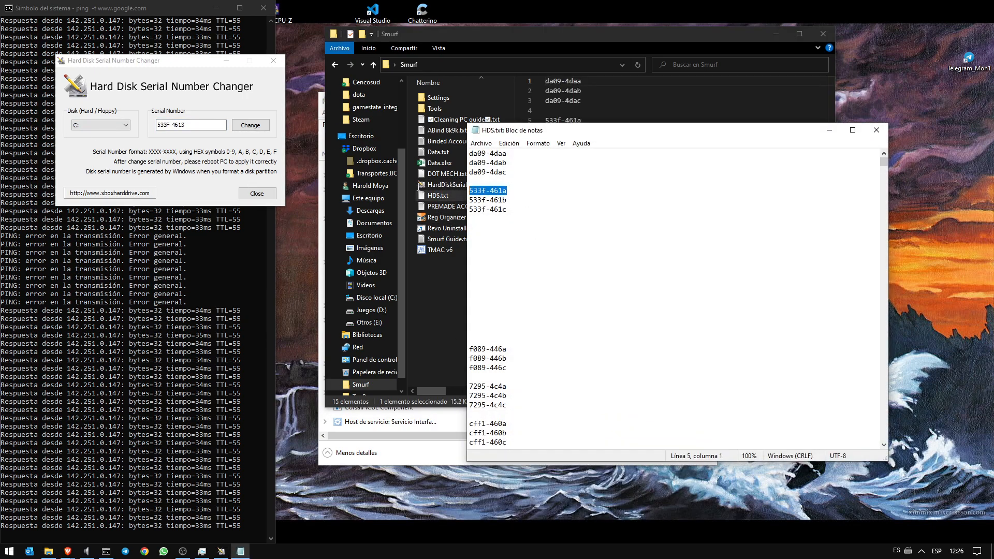
{"action": "left_click", "coordinate": [190, 124]}
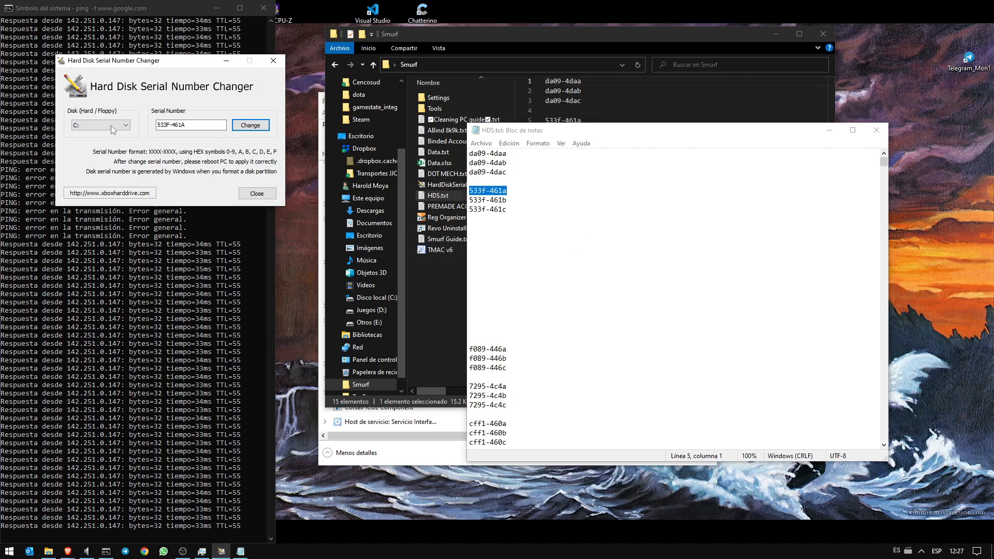
Apply the new serials to drives D: and E:, dismissing each success notice.
{"action": "left_click", "coordinate": [100, 125]}
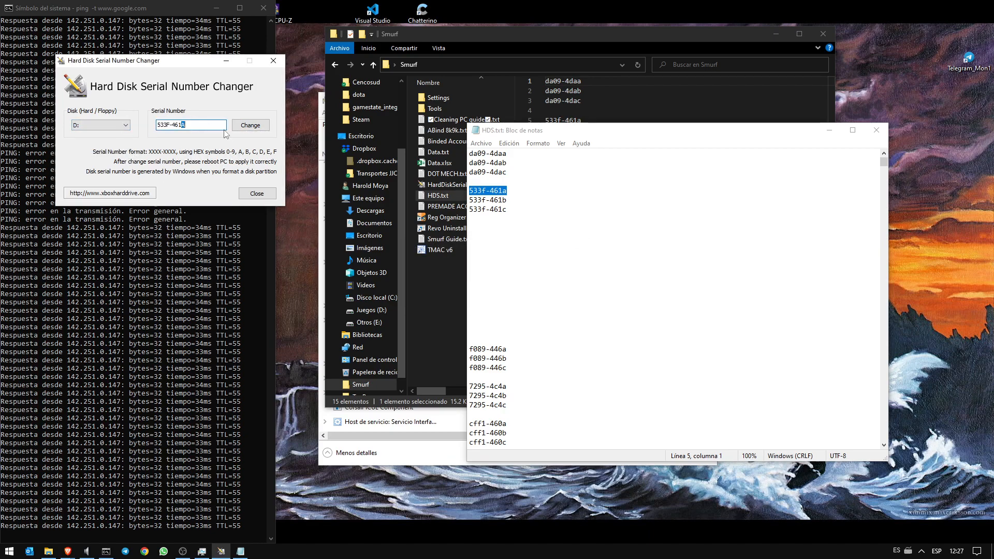
{"action": "left_click", "coordinate": [249, 125]}
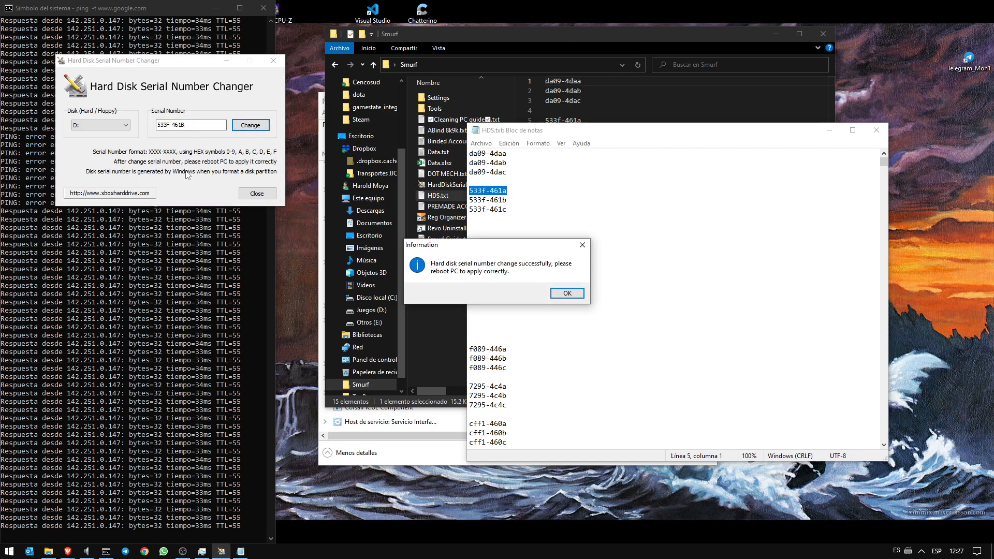
{"action": "left_click", "coordinate": [565, 293]}
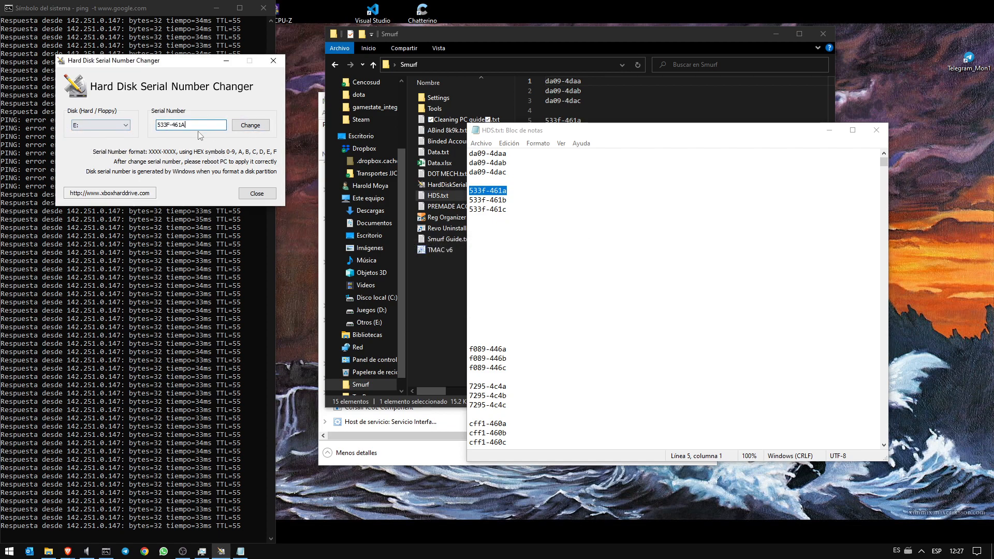
{"action": "left_click", "coordinate": [250, 125]}
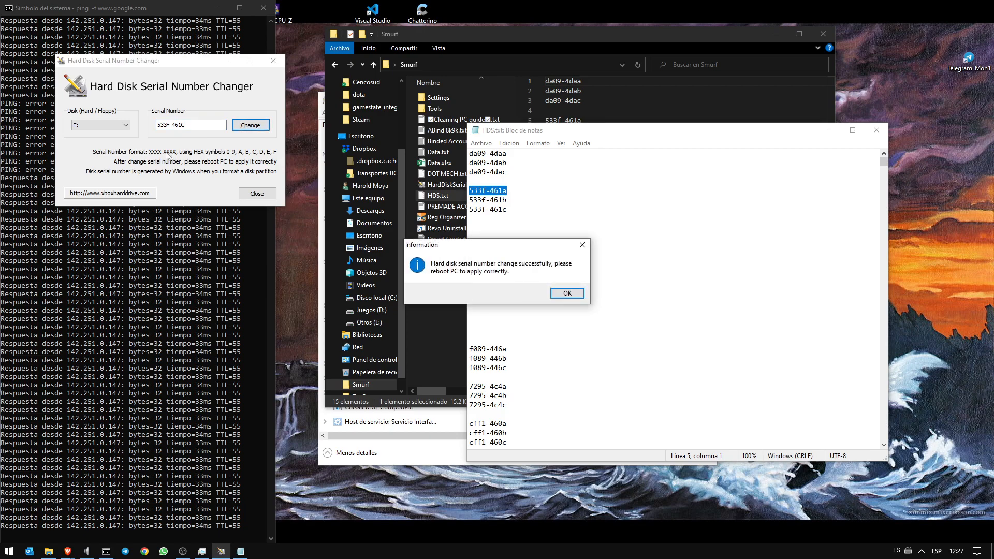
{"action": "left_click", "coordinate": [565, 293]}
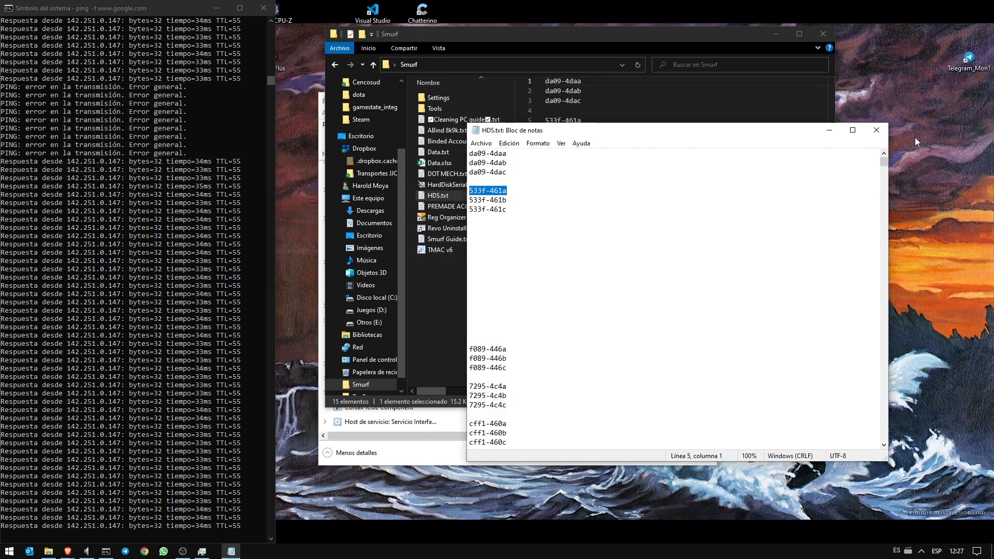
{"action": "left_click", "coordinate": [8, 552]}
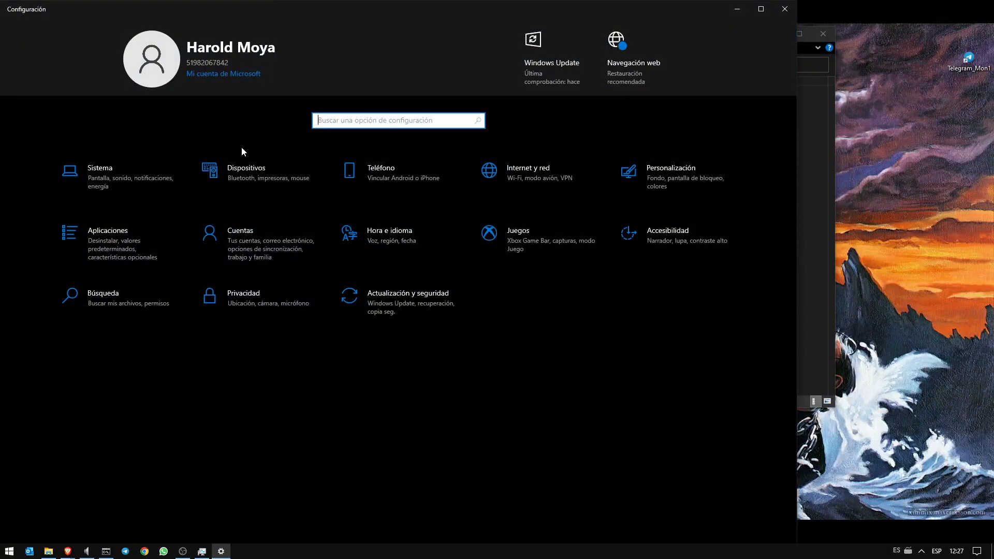
Rename the PC from da09-4daa to 533f-461a under System > About.
{"action": "left_click", "coordinate": [99, 168]}
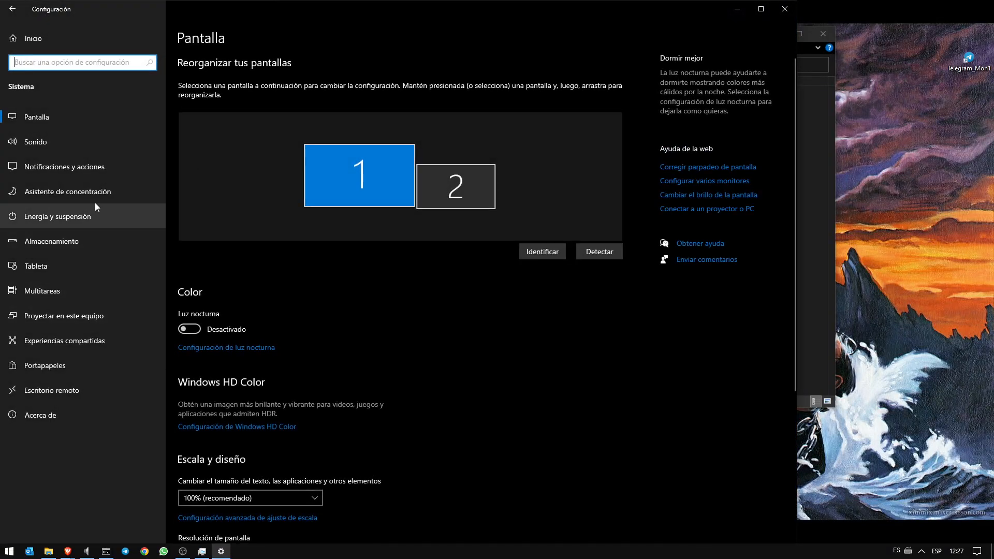
{"action": "left_click", "coordinate": [41, 414]}
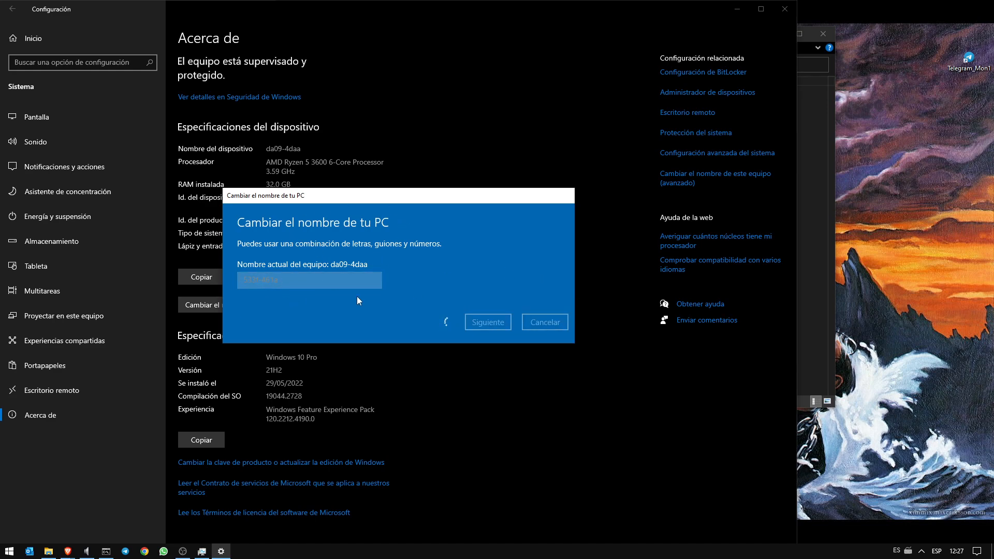
{"action": "left_click", "coordinate": [486, 321]}
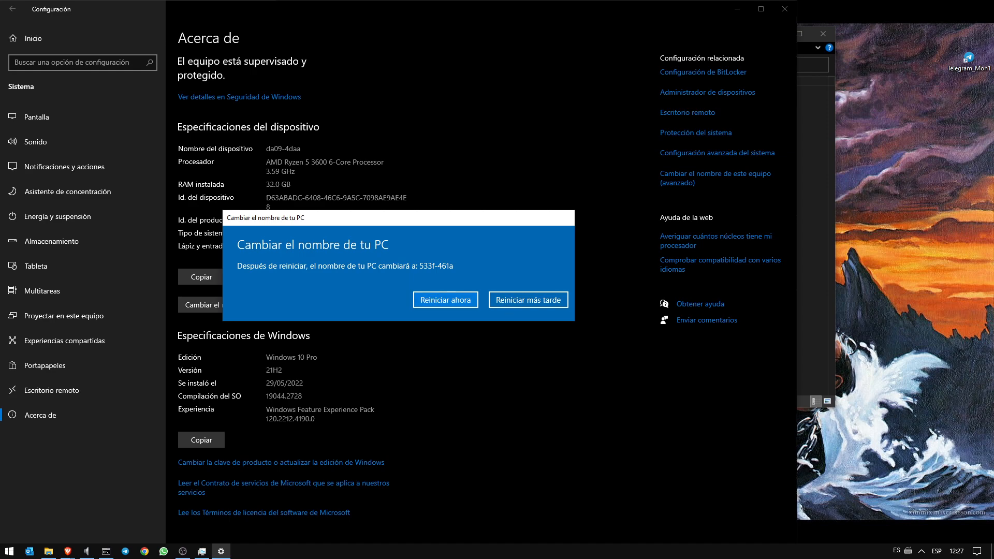
{"action": "mouse_move", "coordinate": [528, 299]}
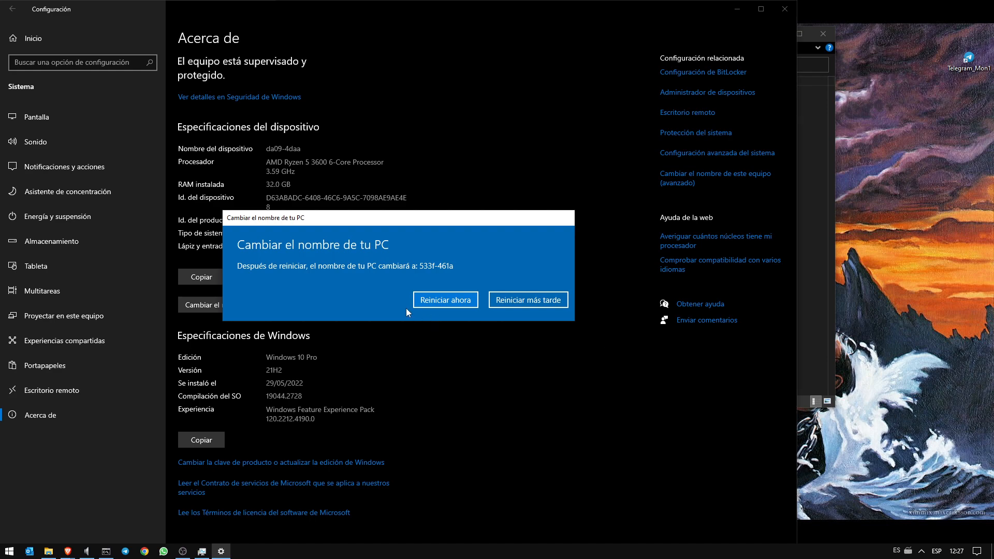
{"action": "mouse_move", "coordinate": [412, 305]}
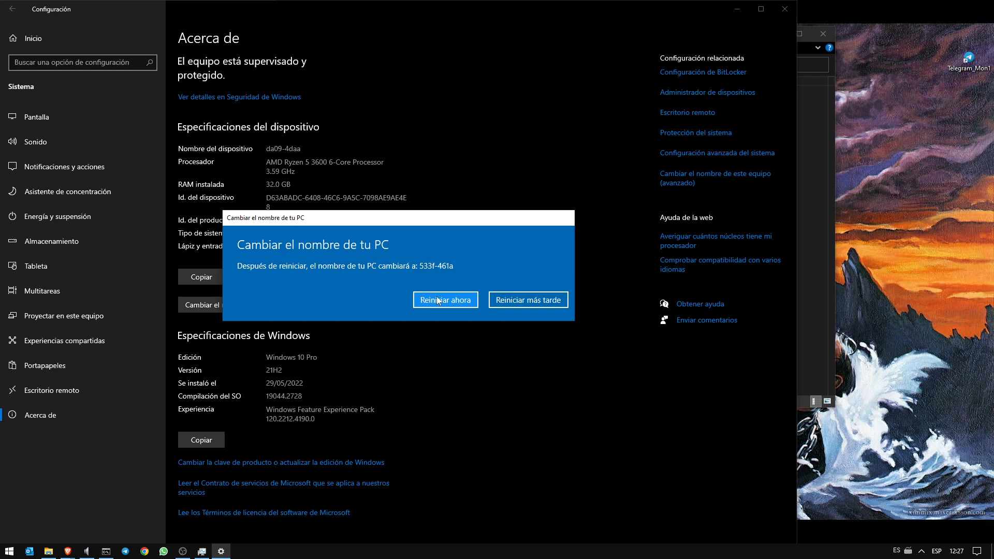
{"action": "mouse_move", "coordinate": [580, 272]}
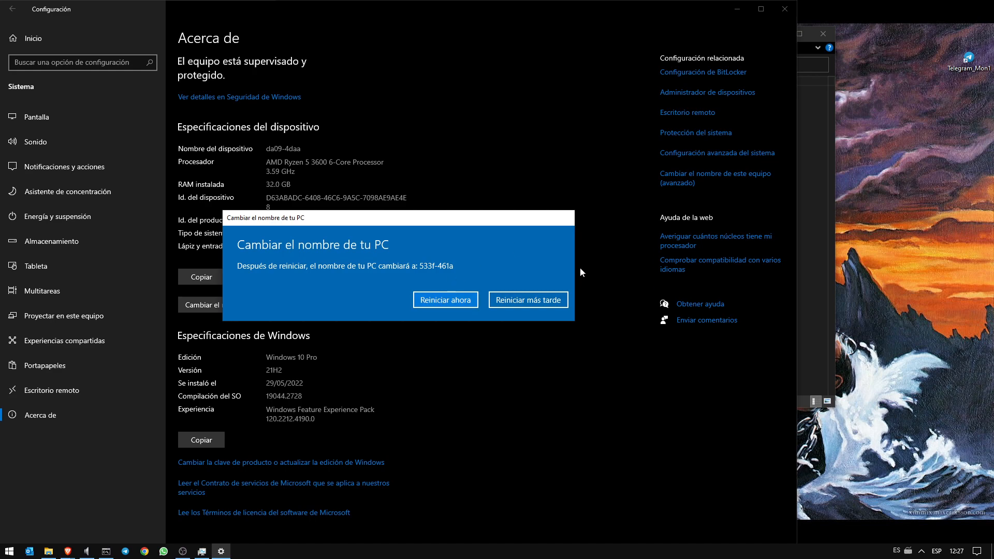